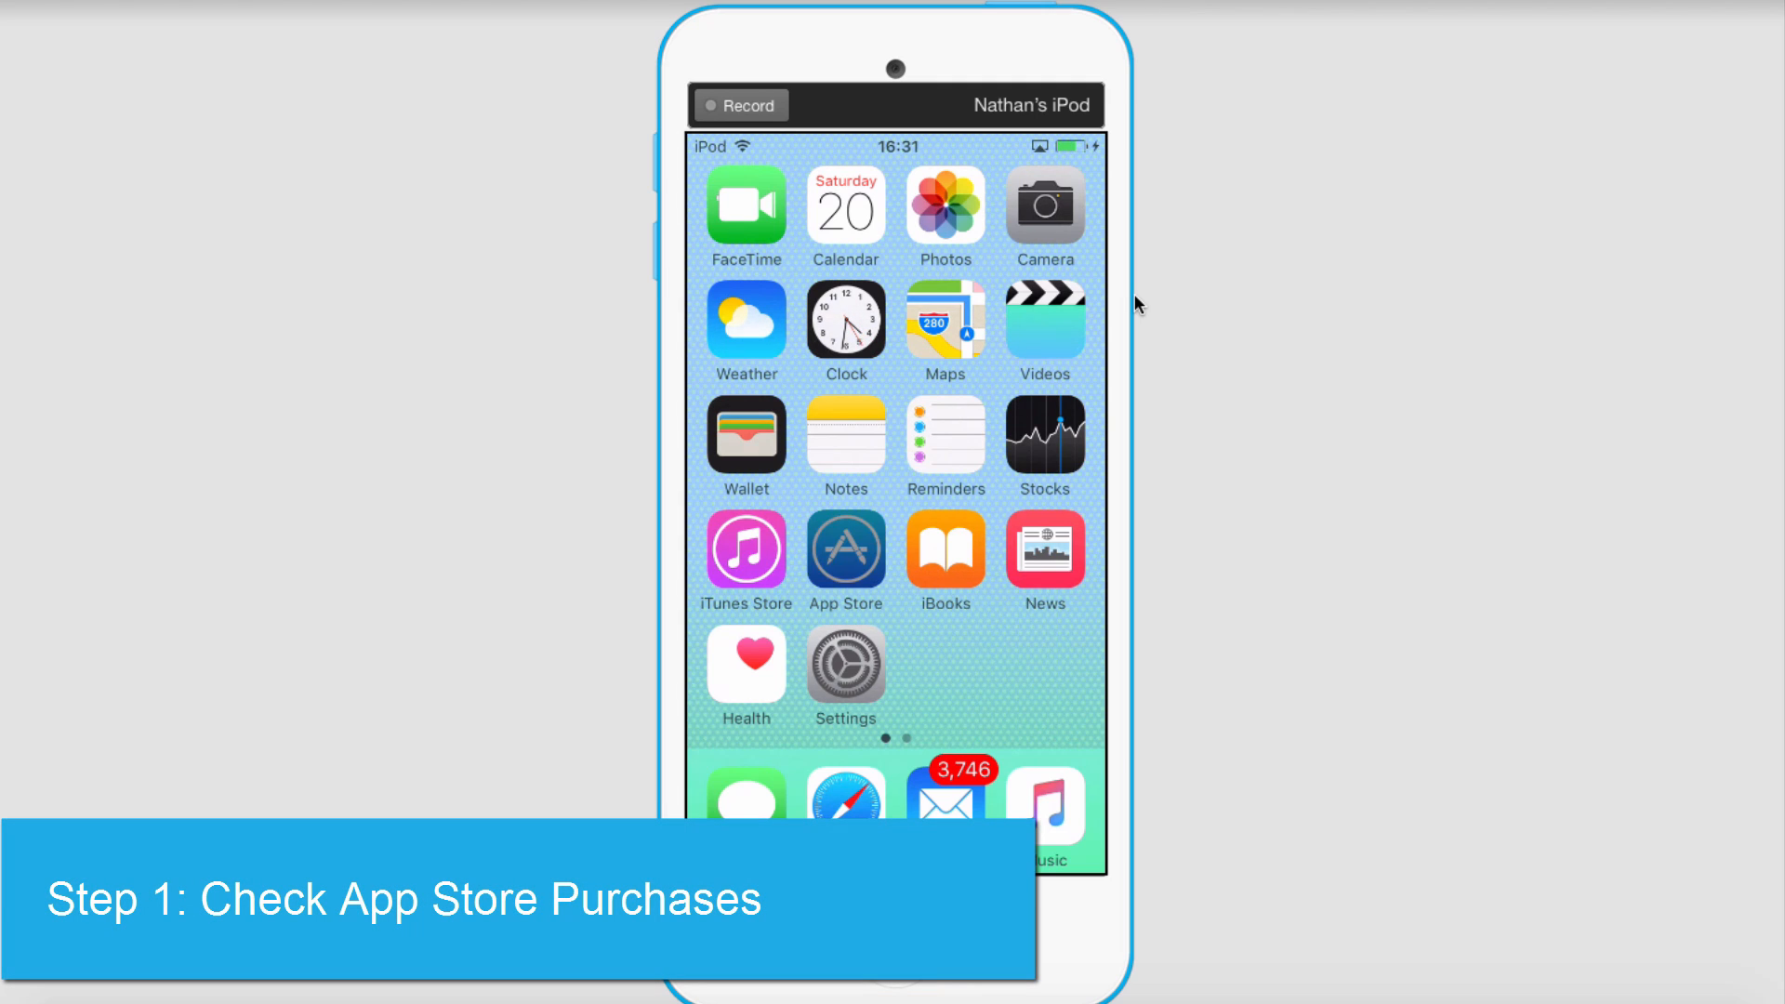
On the iPod, scroll through the App Store's Purchased list of all bought apps
{"action": "left_click", "coordinate": [845, 547]}
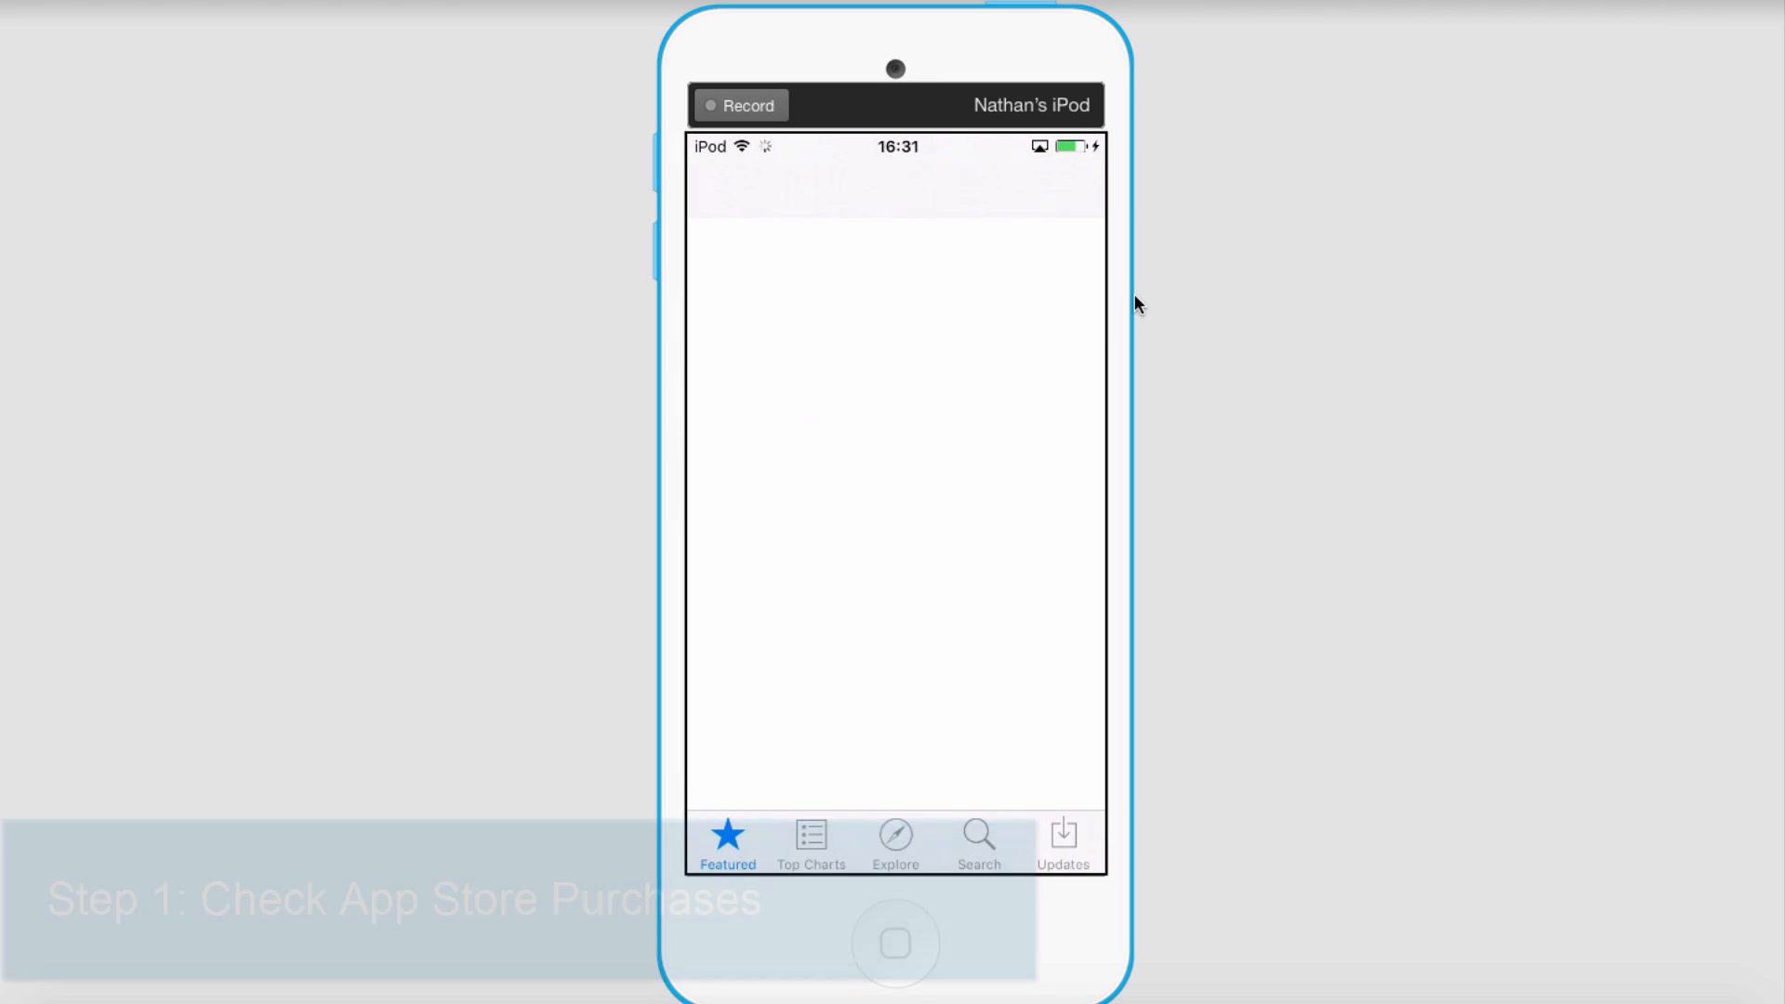
{"action": "left_click", "coordinate": [1061, 841]}
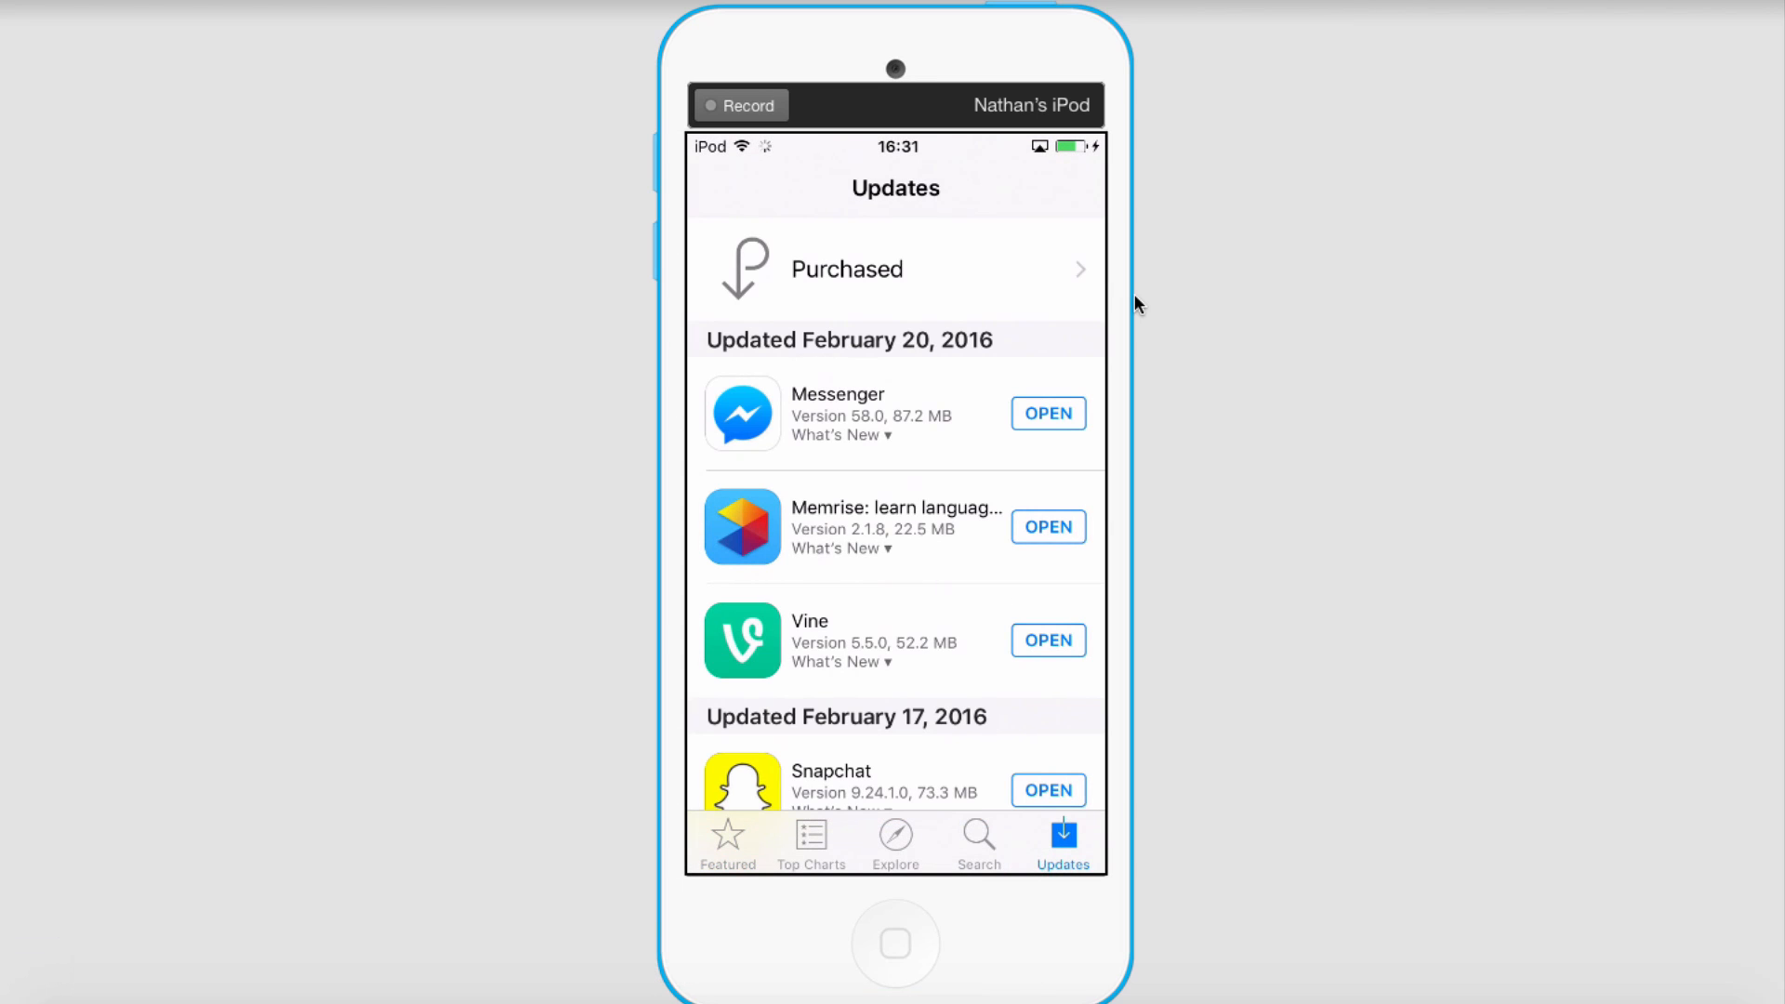
{"action": "left_click", "coordinate": [896, 269]}
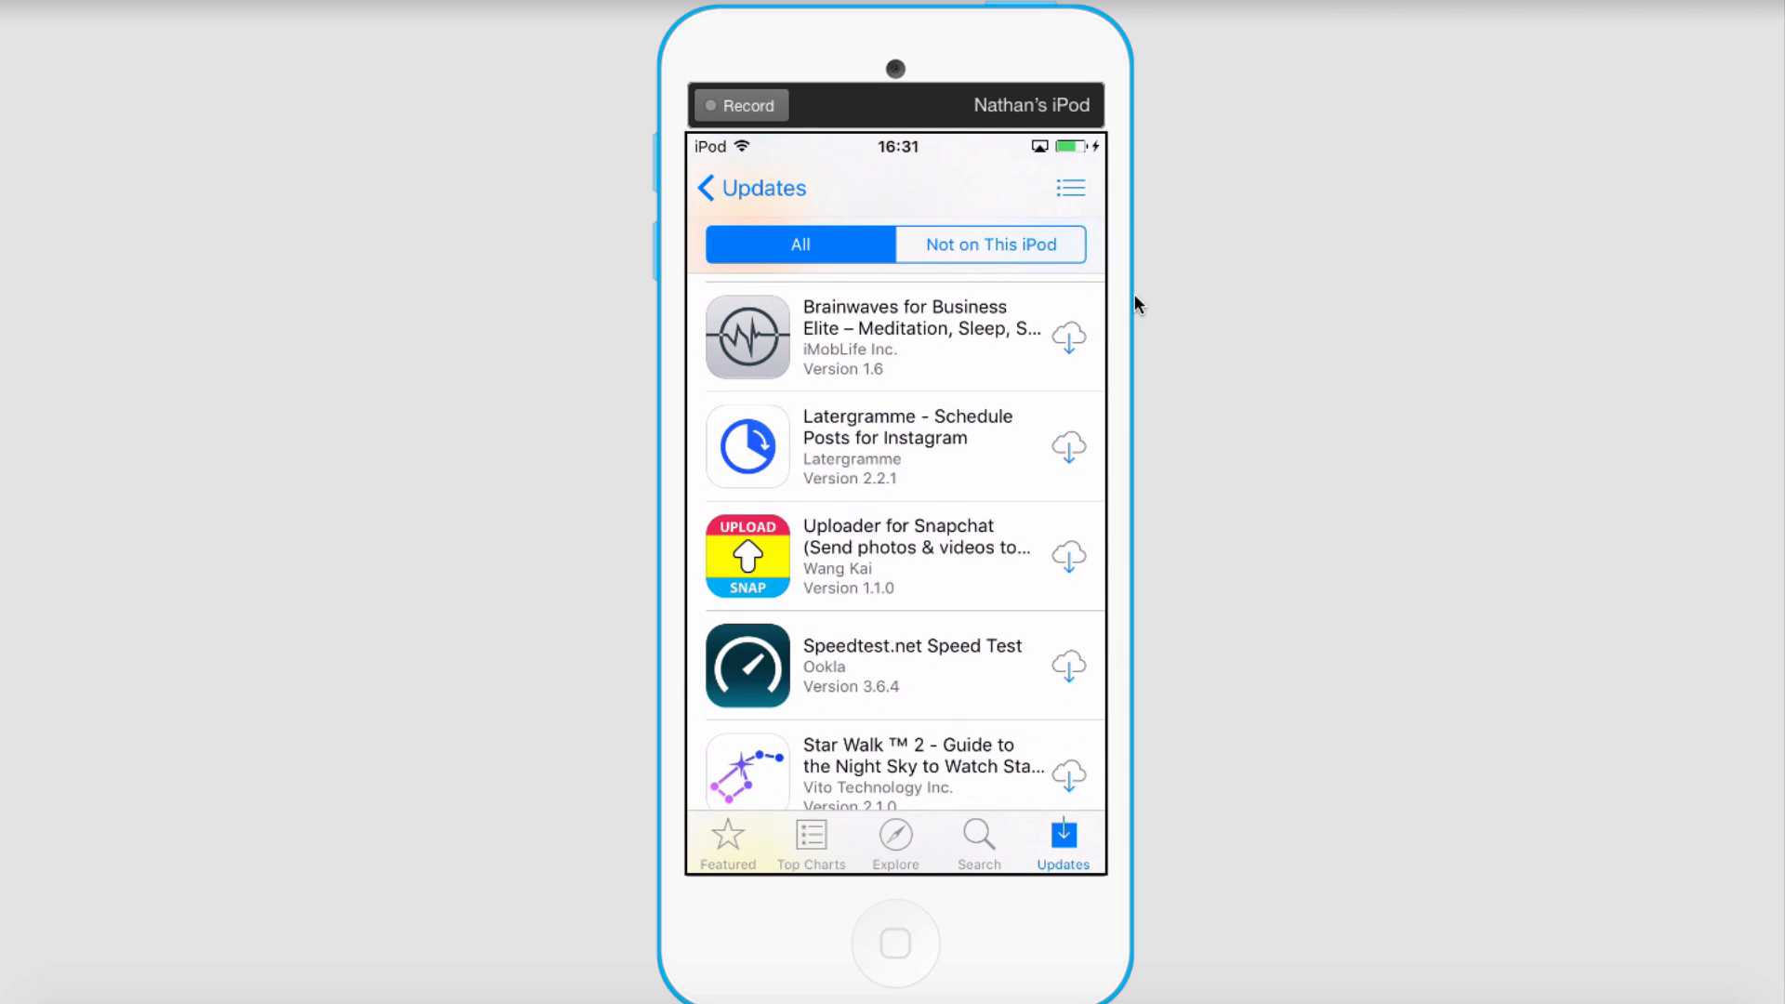
{"action": "scroll", "scroll_direction": "down", "scroll_amount": 3}
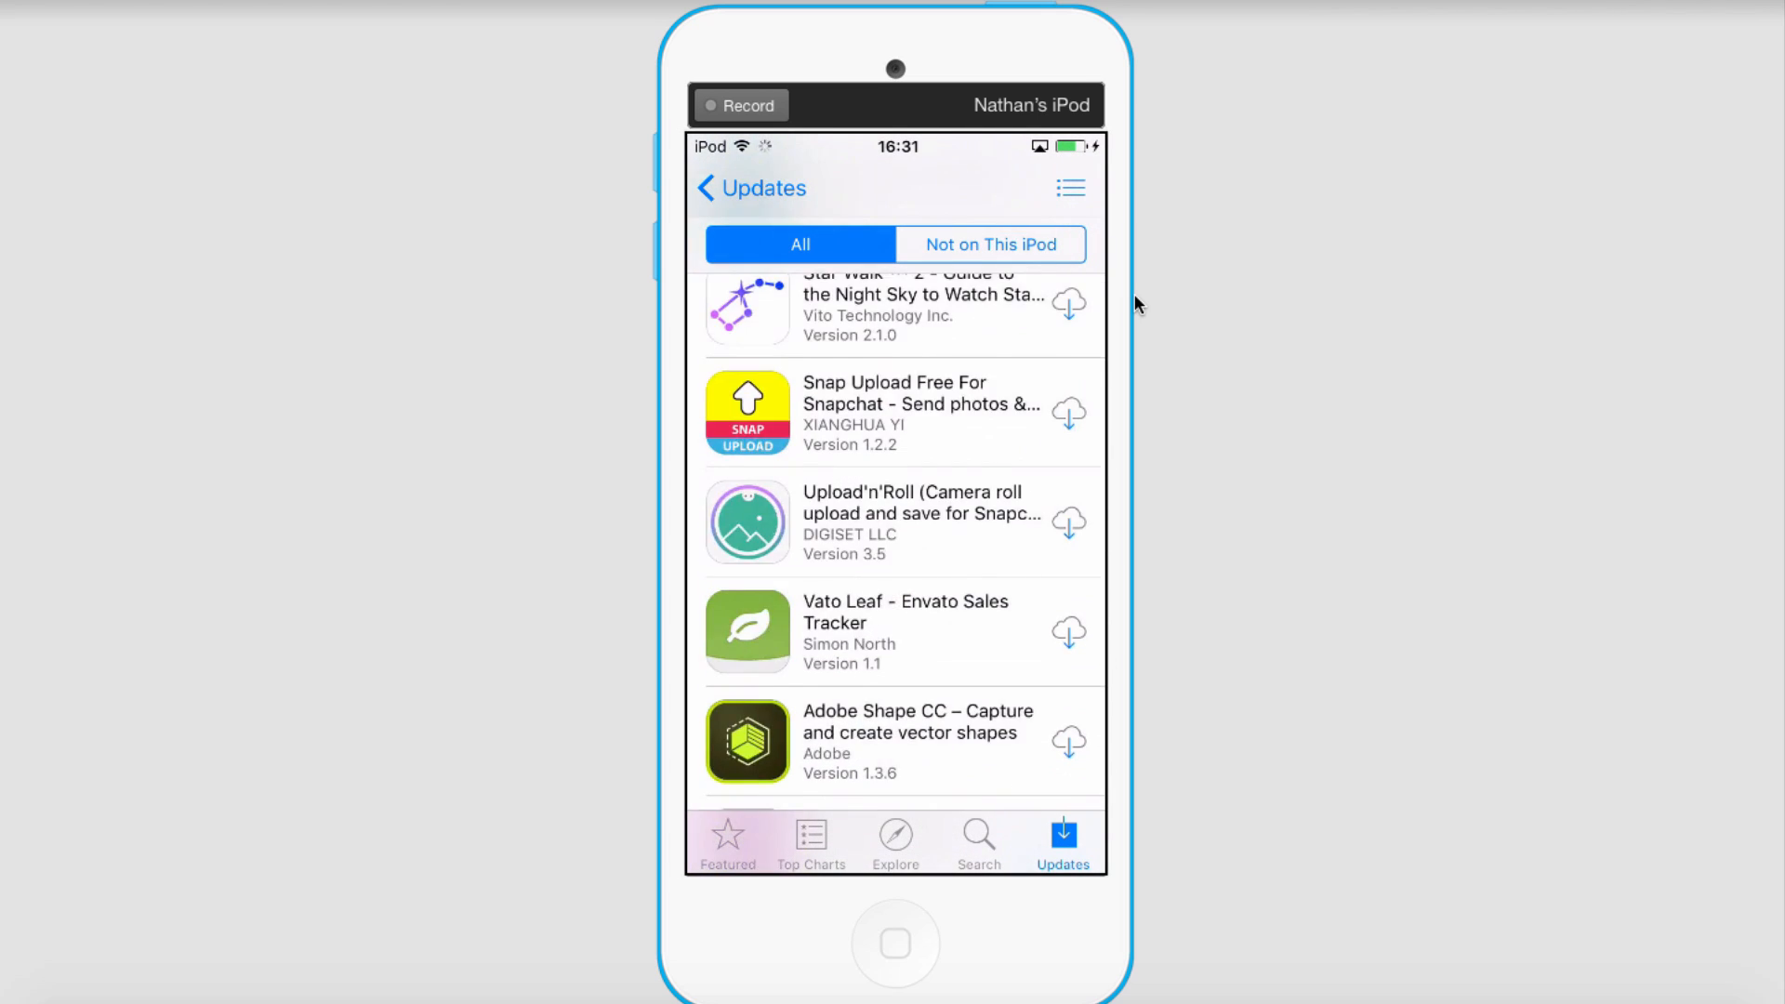
{"action": "scroll", "scroll_direction": "down", "scroll_amount": 3}
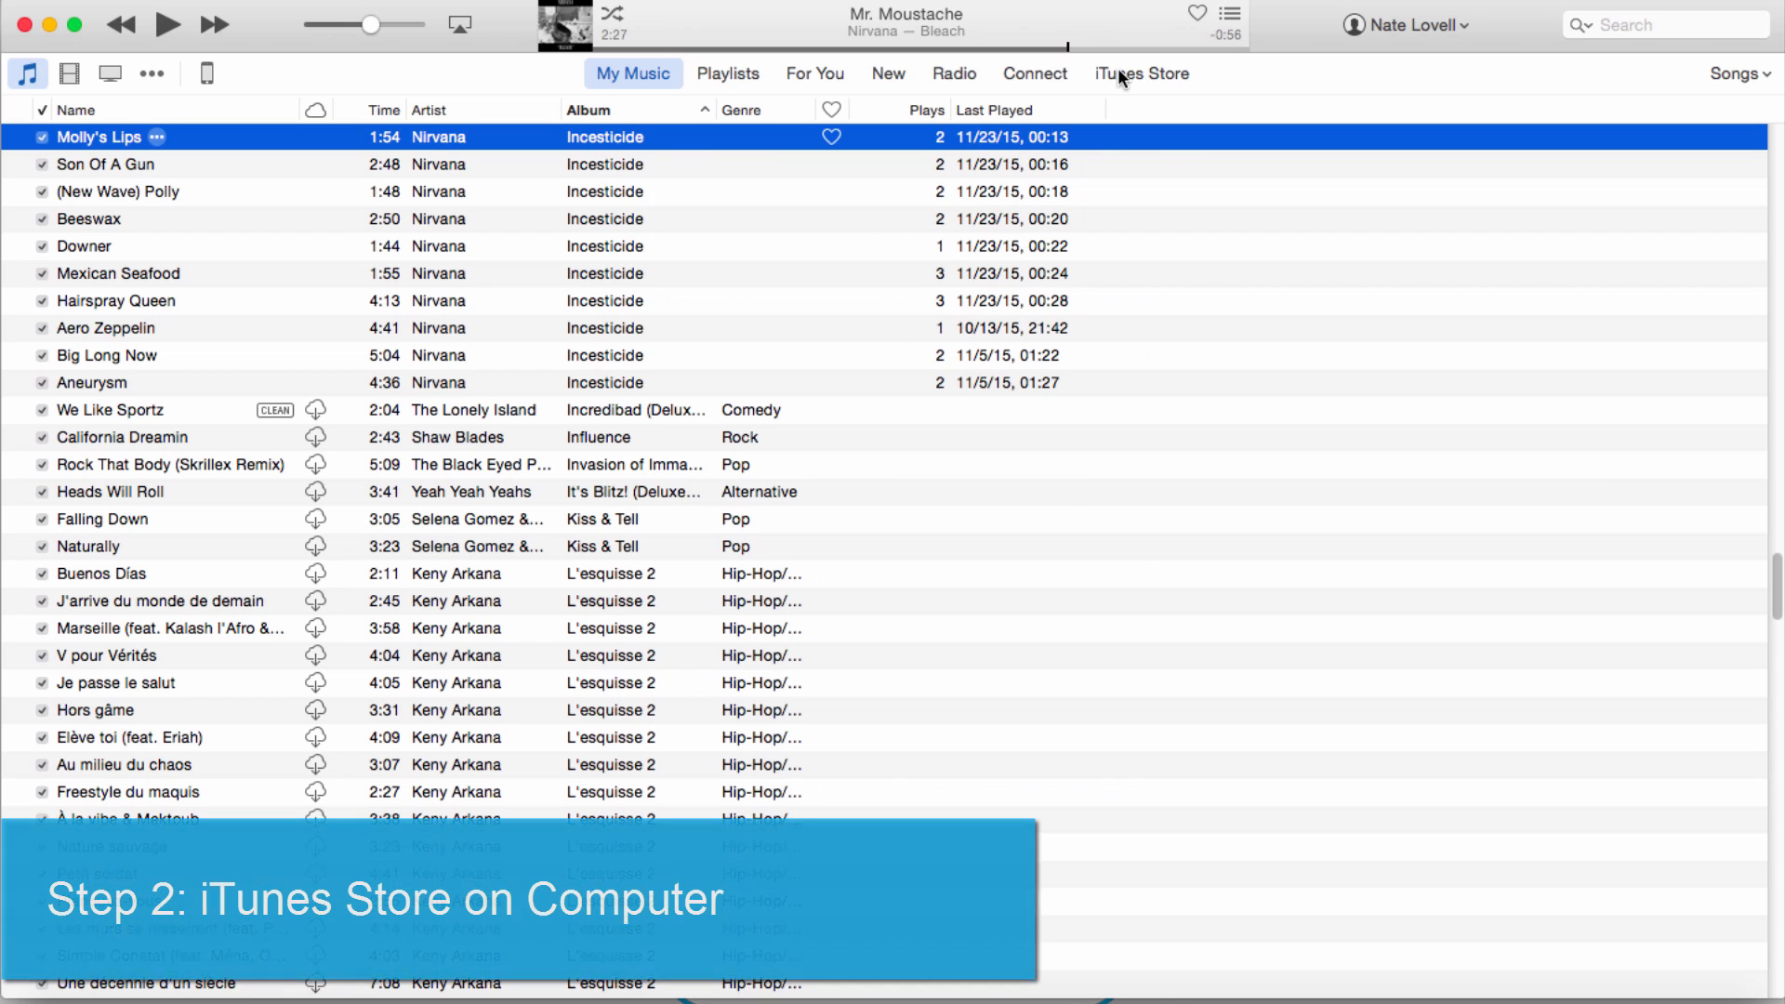
Show the purchased apps on the iTunes Store's Purchased page
{"action": "left_click", "coordinate": [1141, 72]}
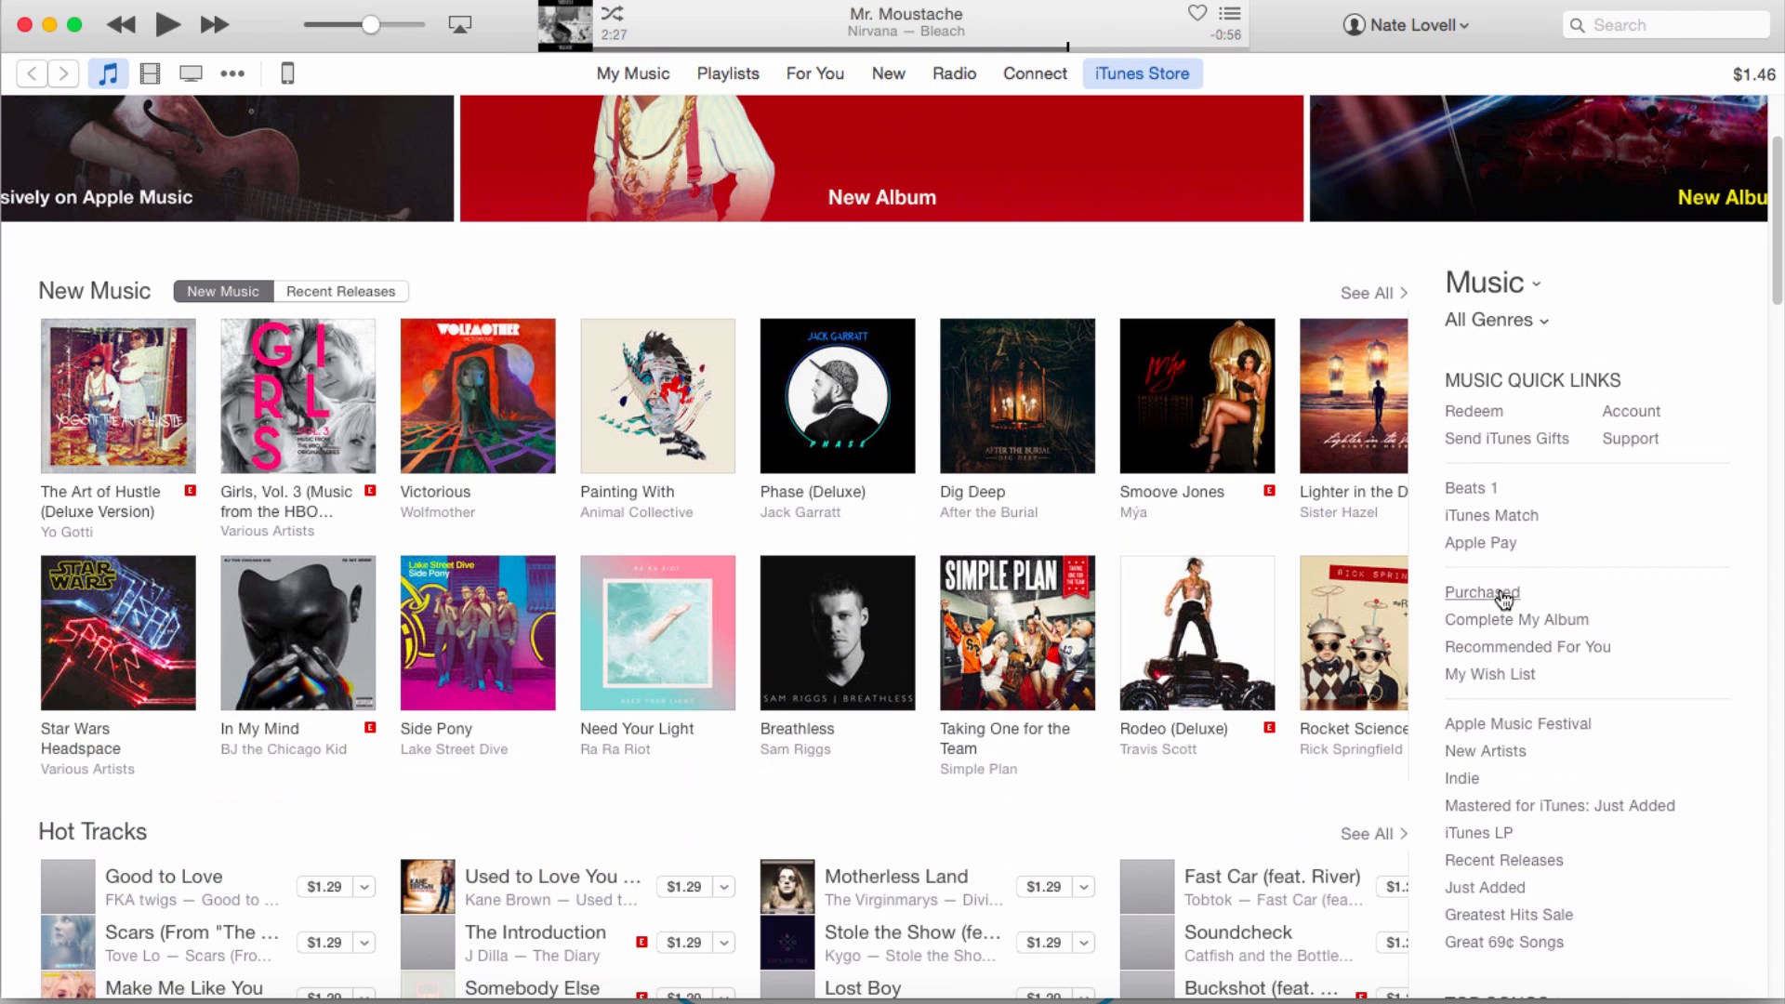
{"action": "left_click", "coordinate": [1482, 593]}
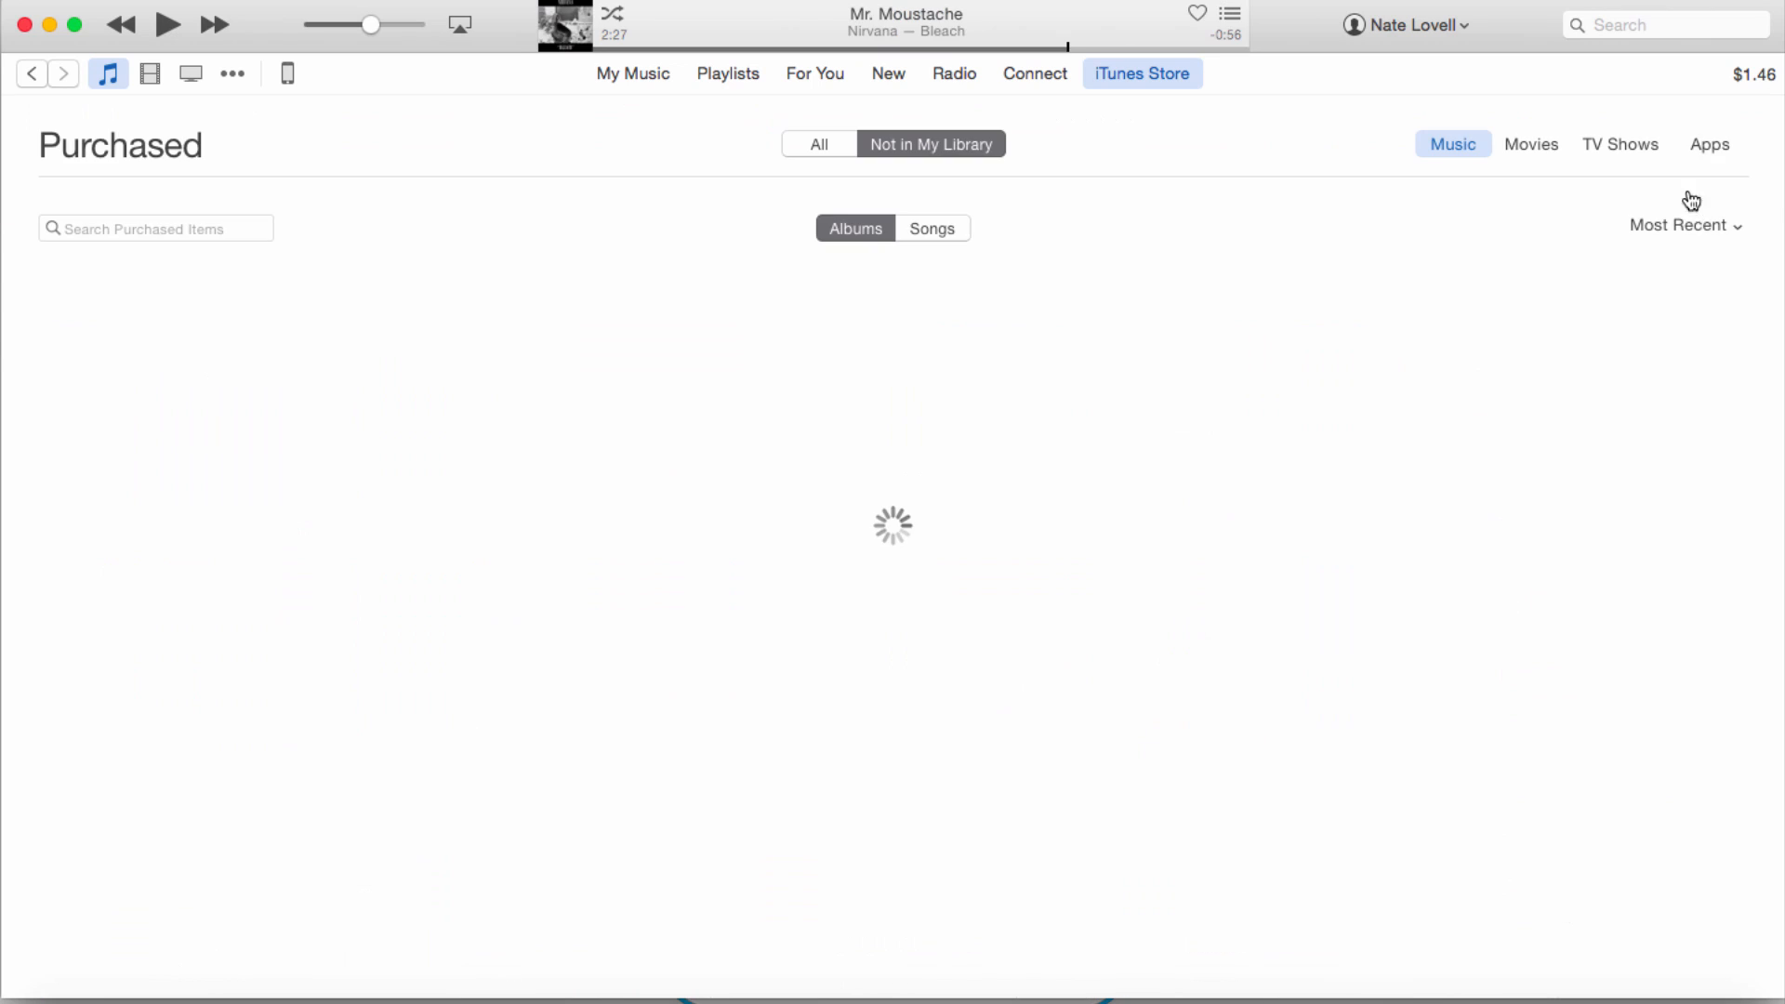
{"action": "mouse_move", "coordinate": [1709, 154]}
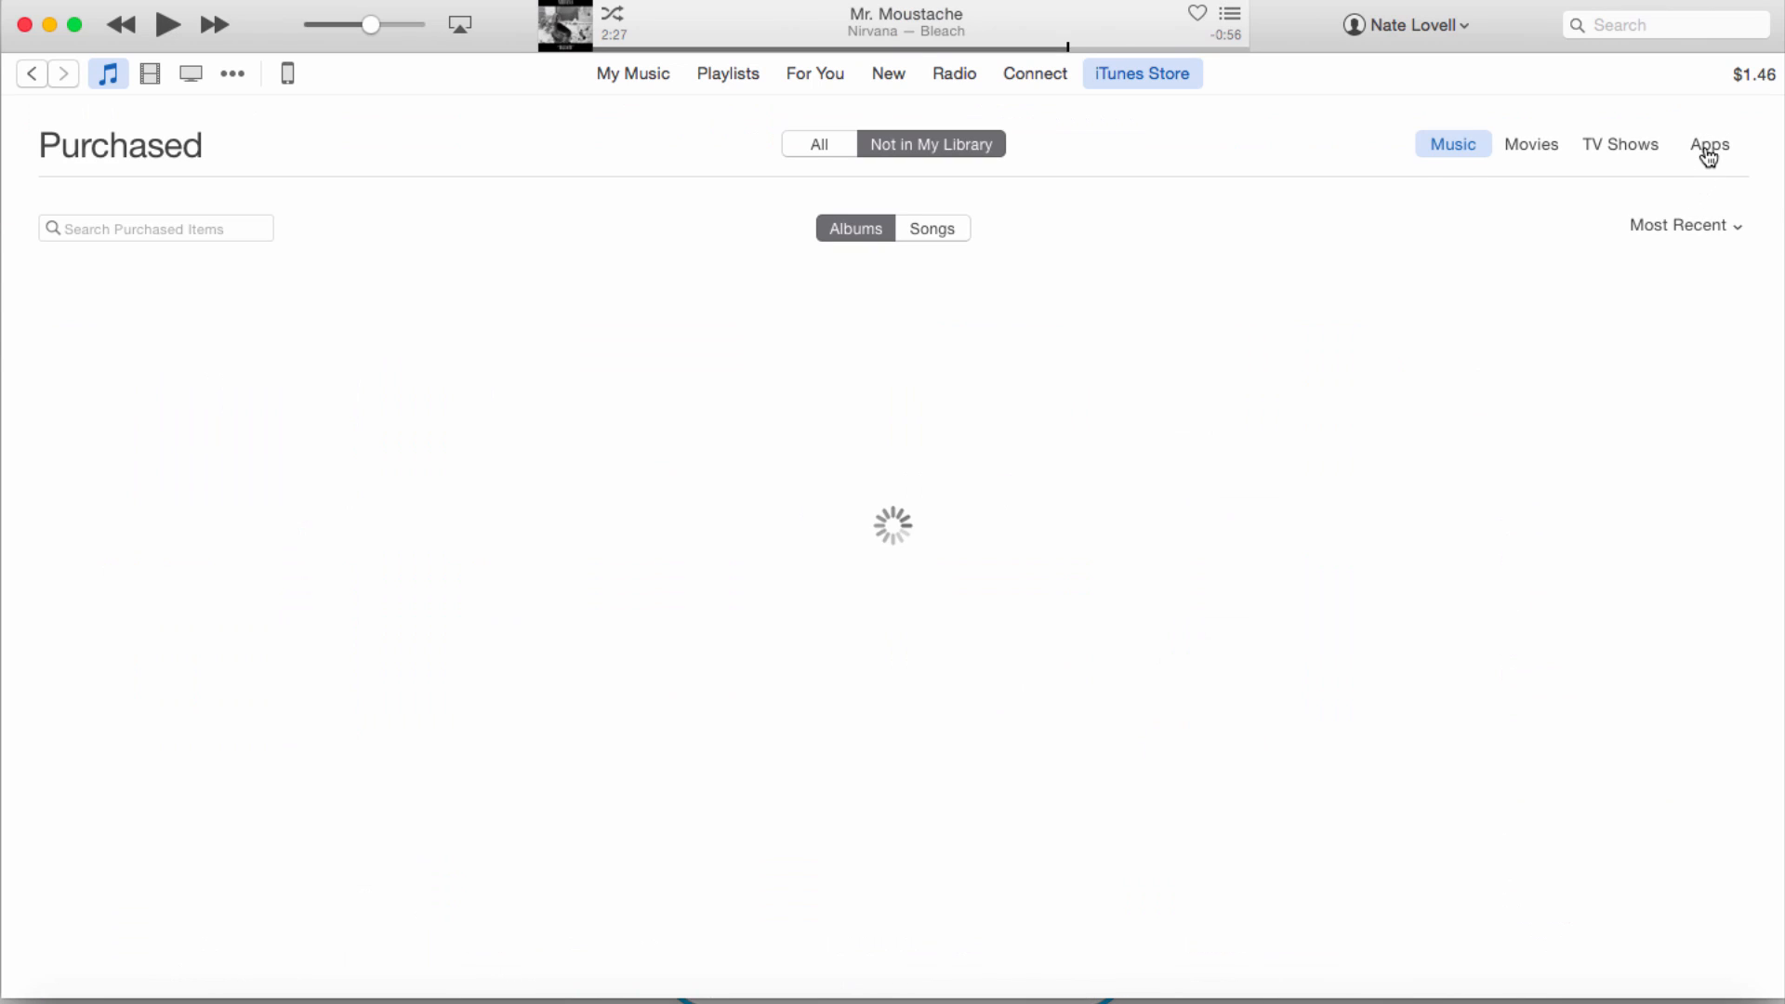
{"action": "left_click", "coordinate": [1710, 145]}
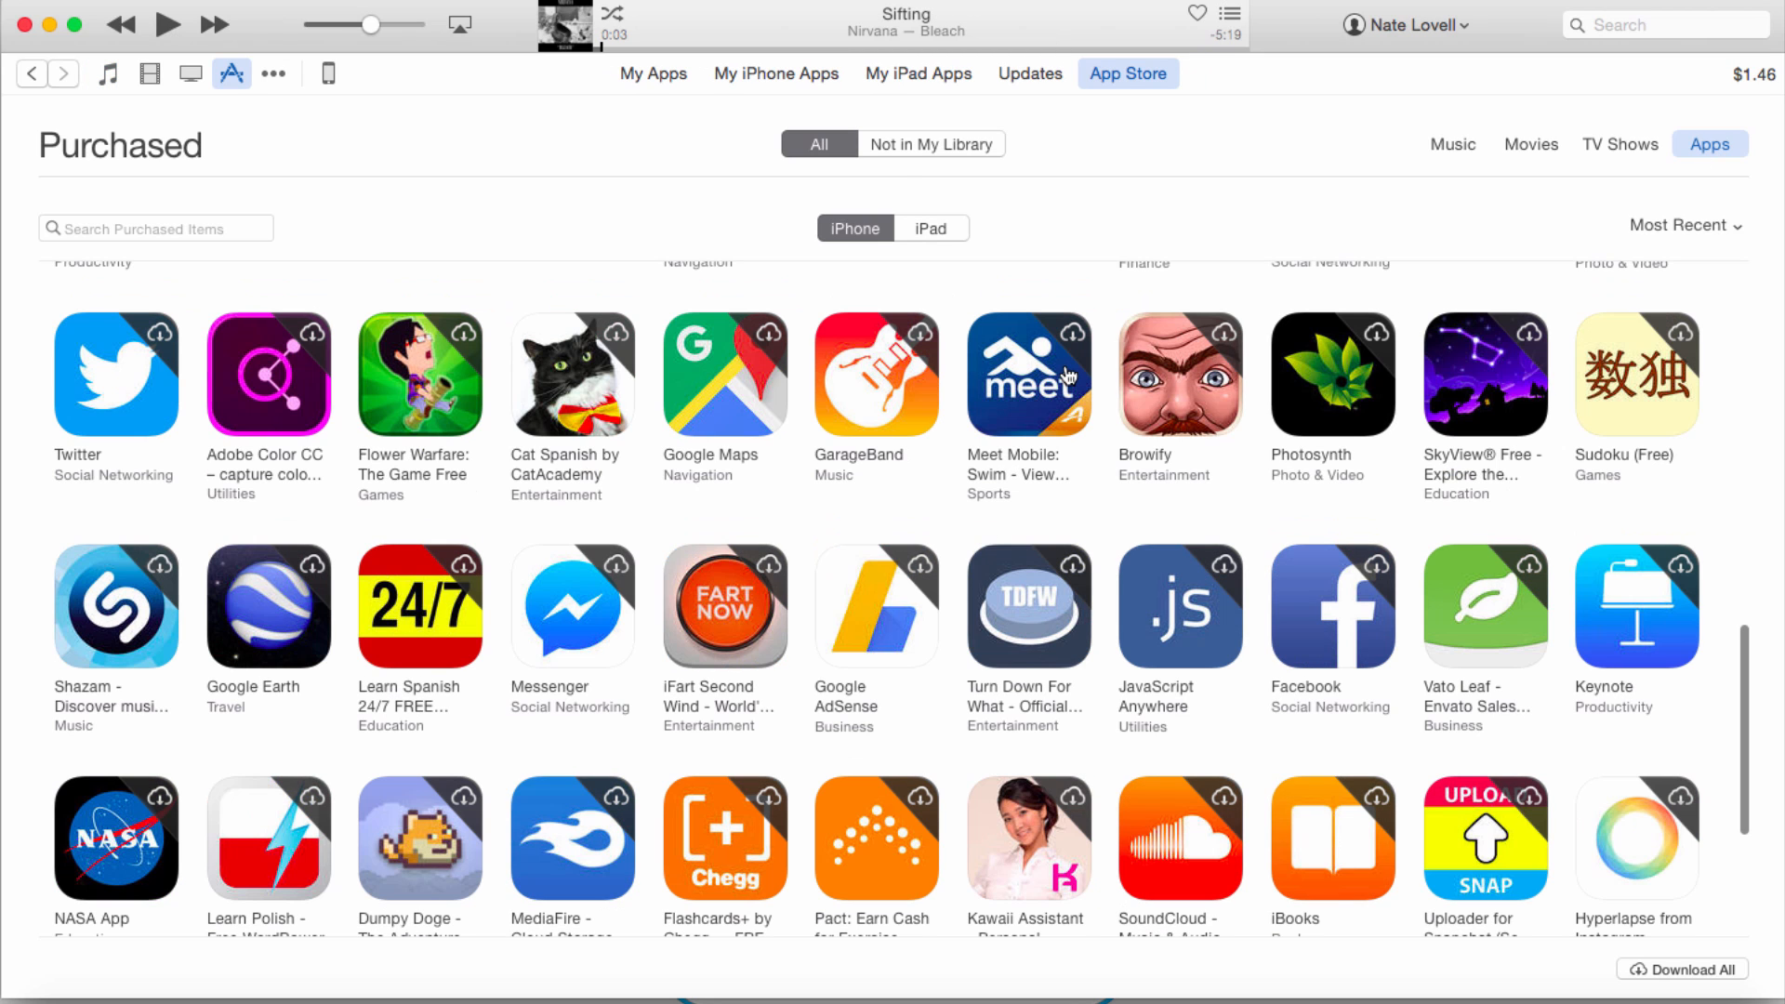
{"action": "scroll", "scroll_direction": "down", "scroll_amount": 3}
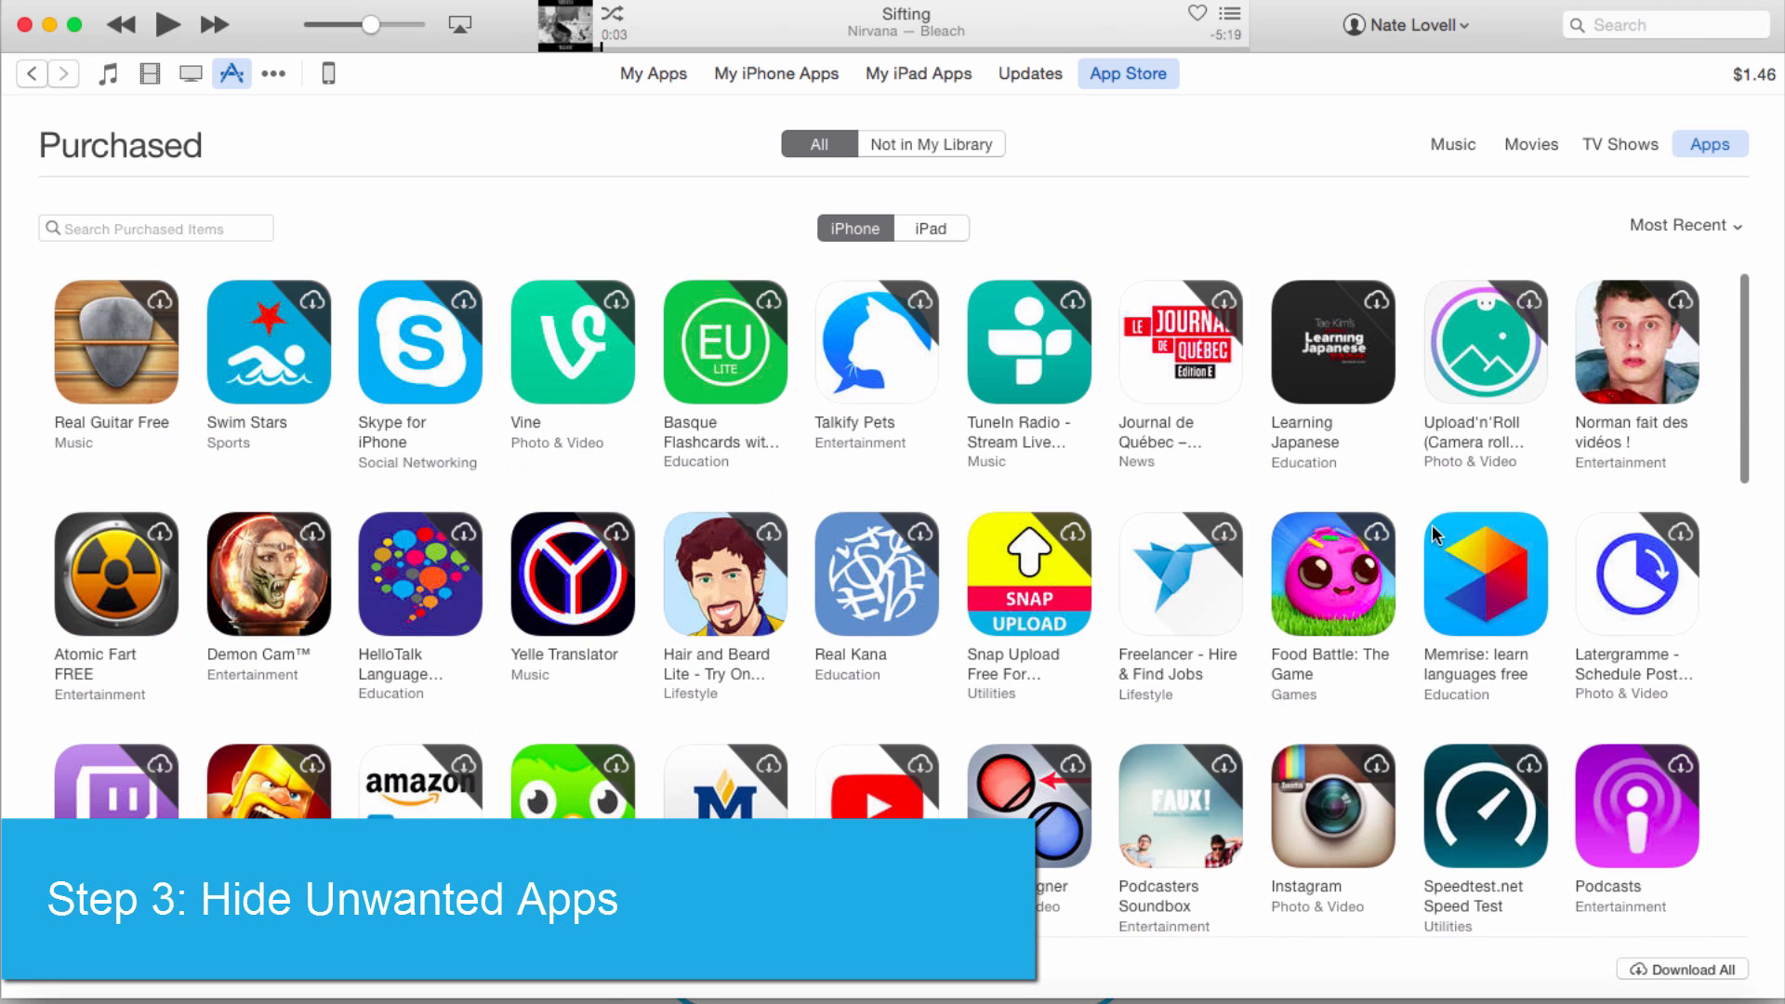
{"action": "mouse_move", "coordinate": [1429, 532]}
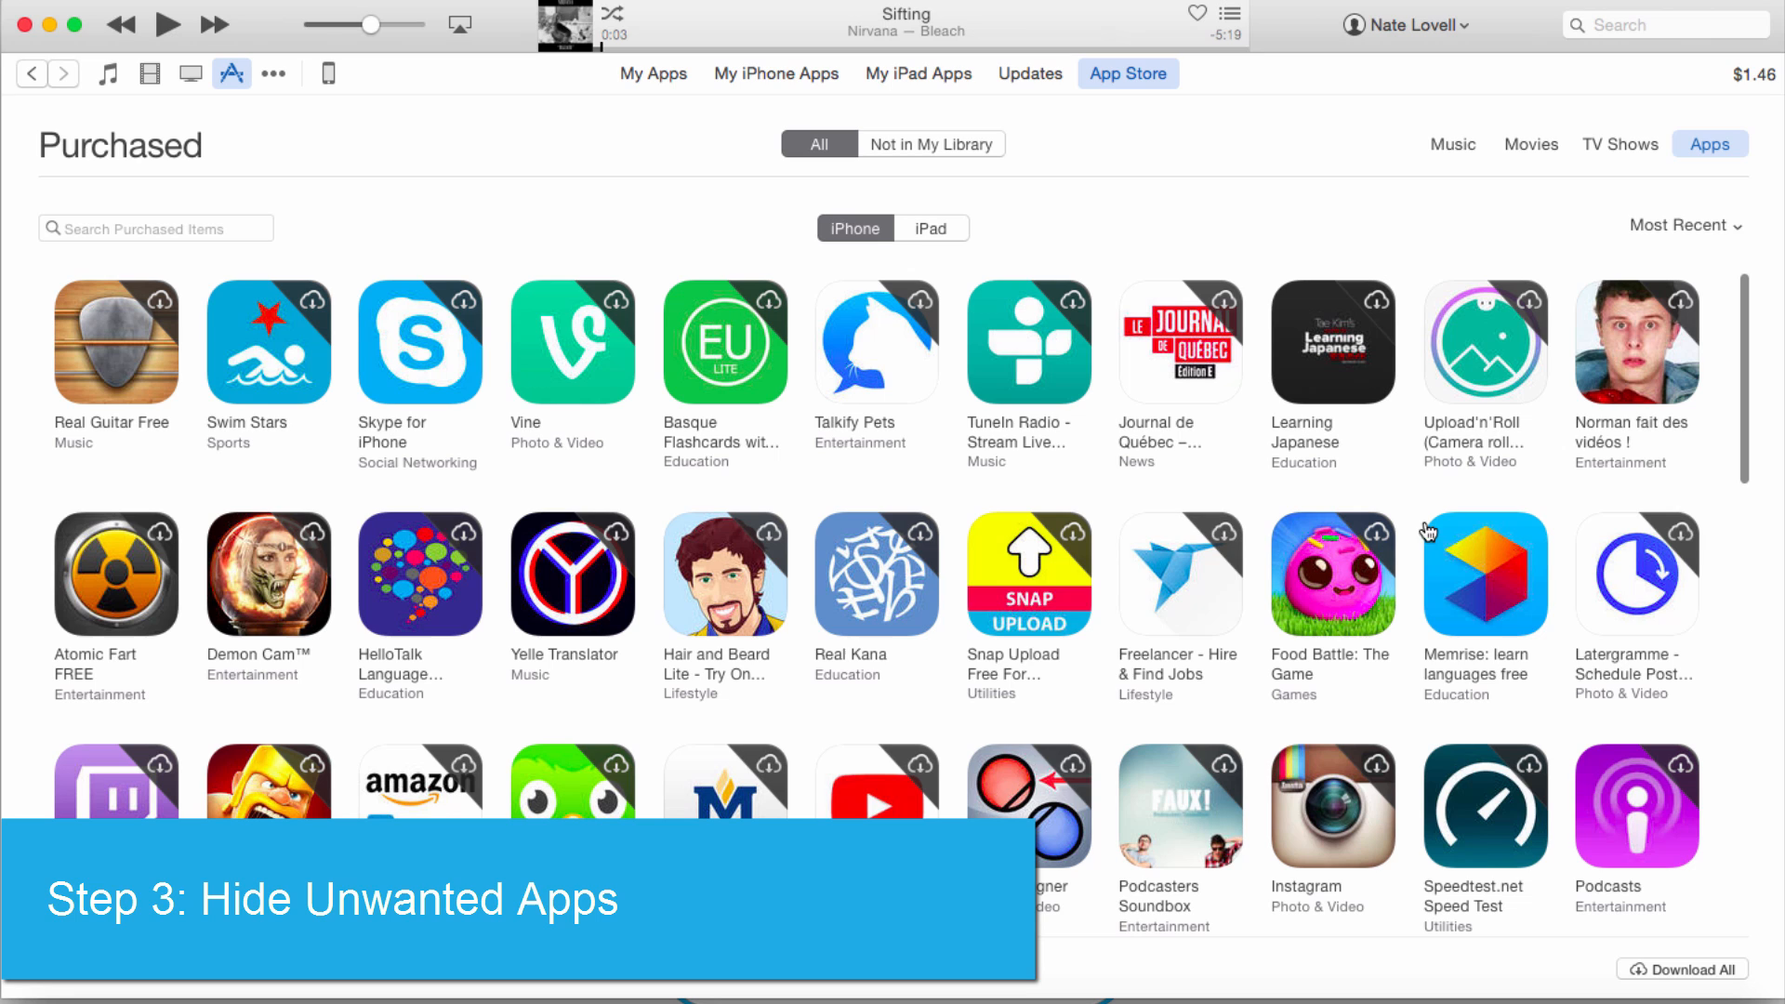
{"action": "mouse_move", "coordinate": [1430, 529]}
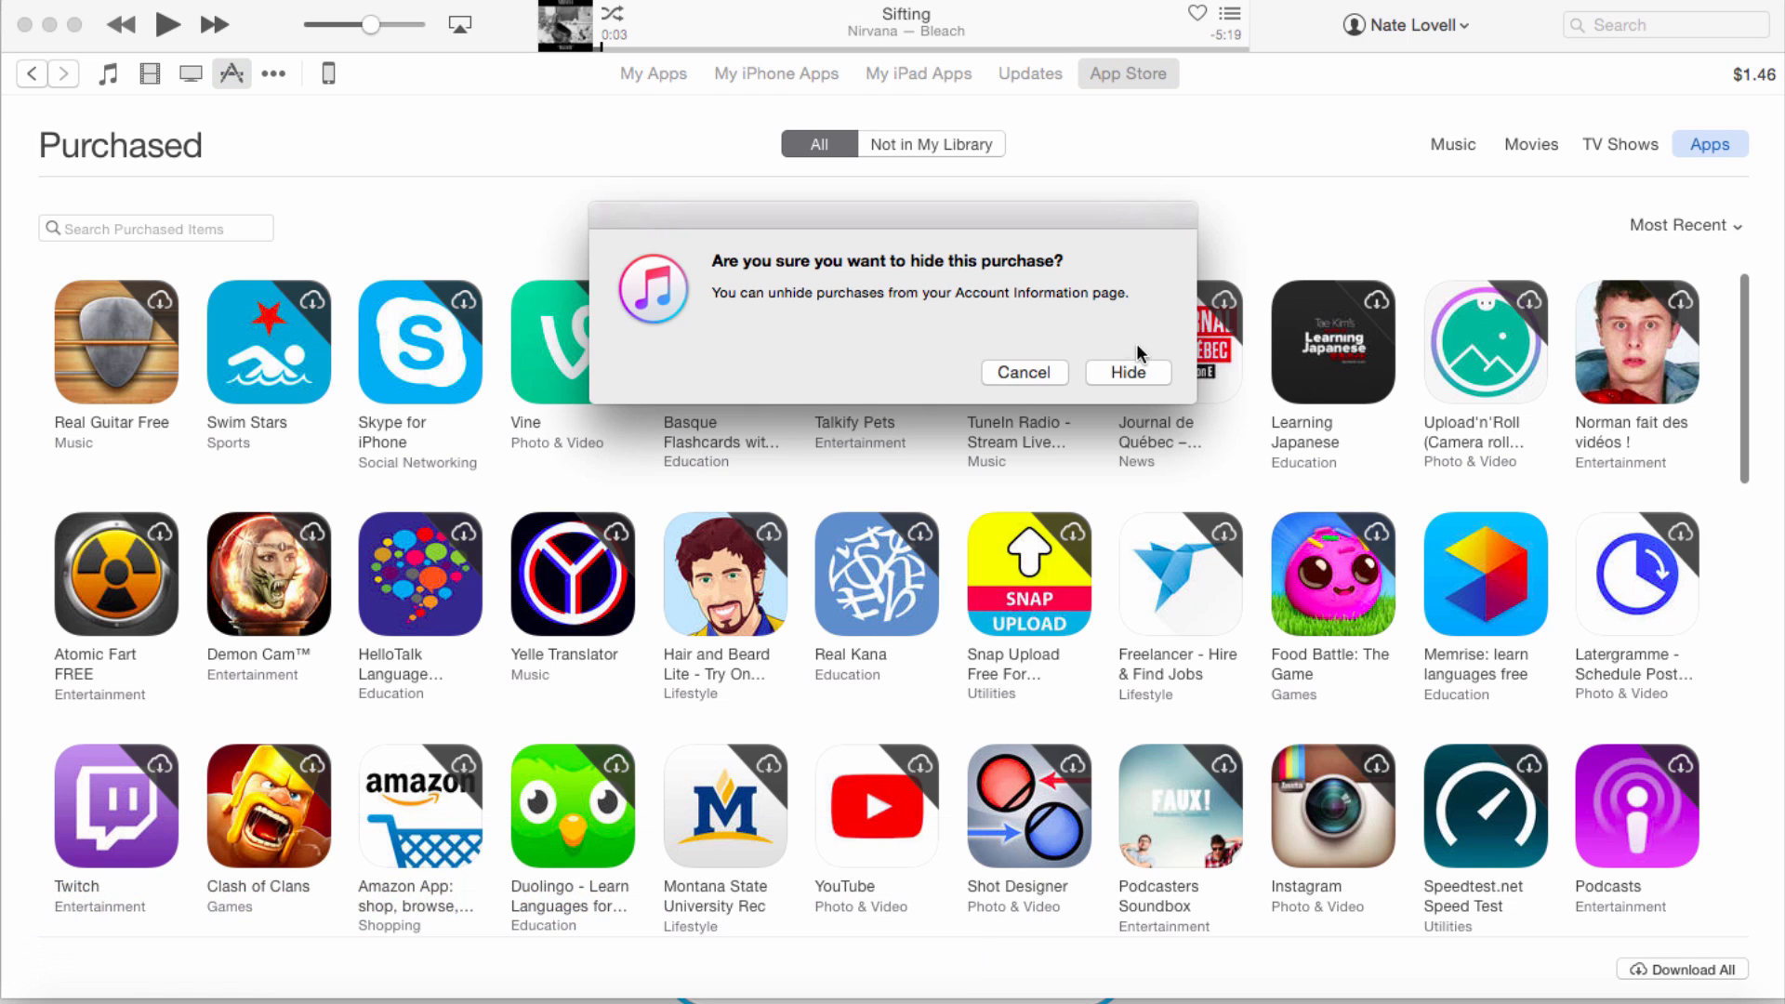
{"action": "mouse_move", "coordinate": [794, 266]}
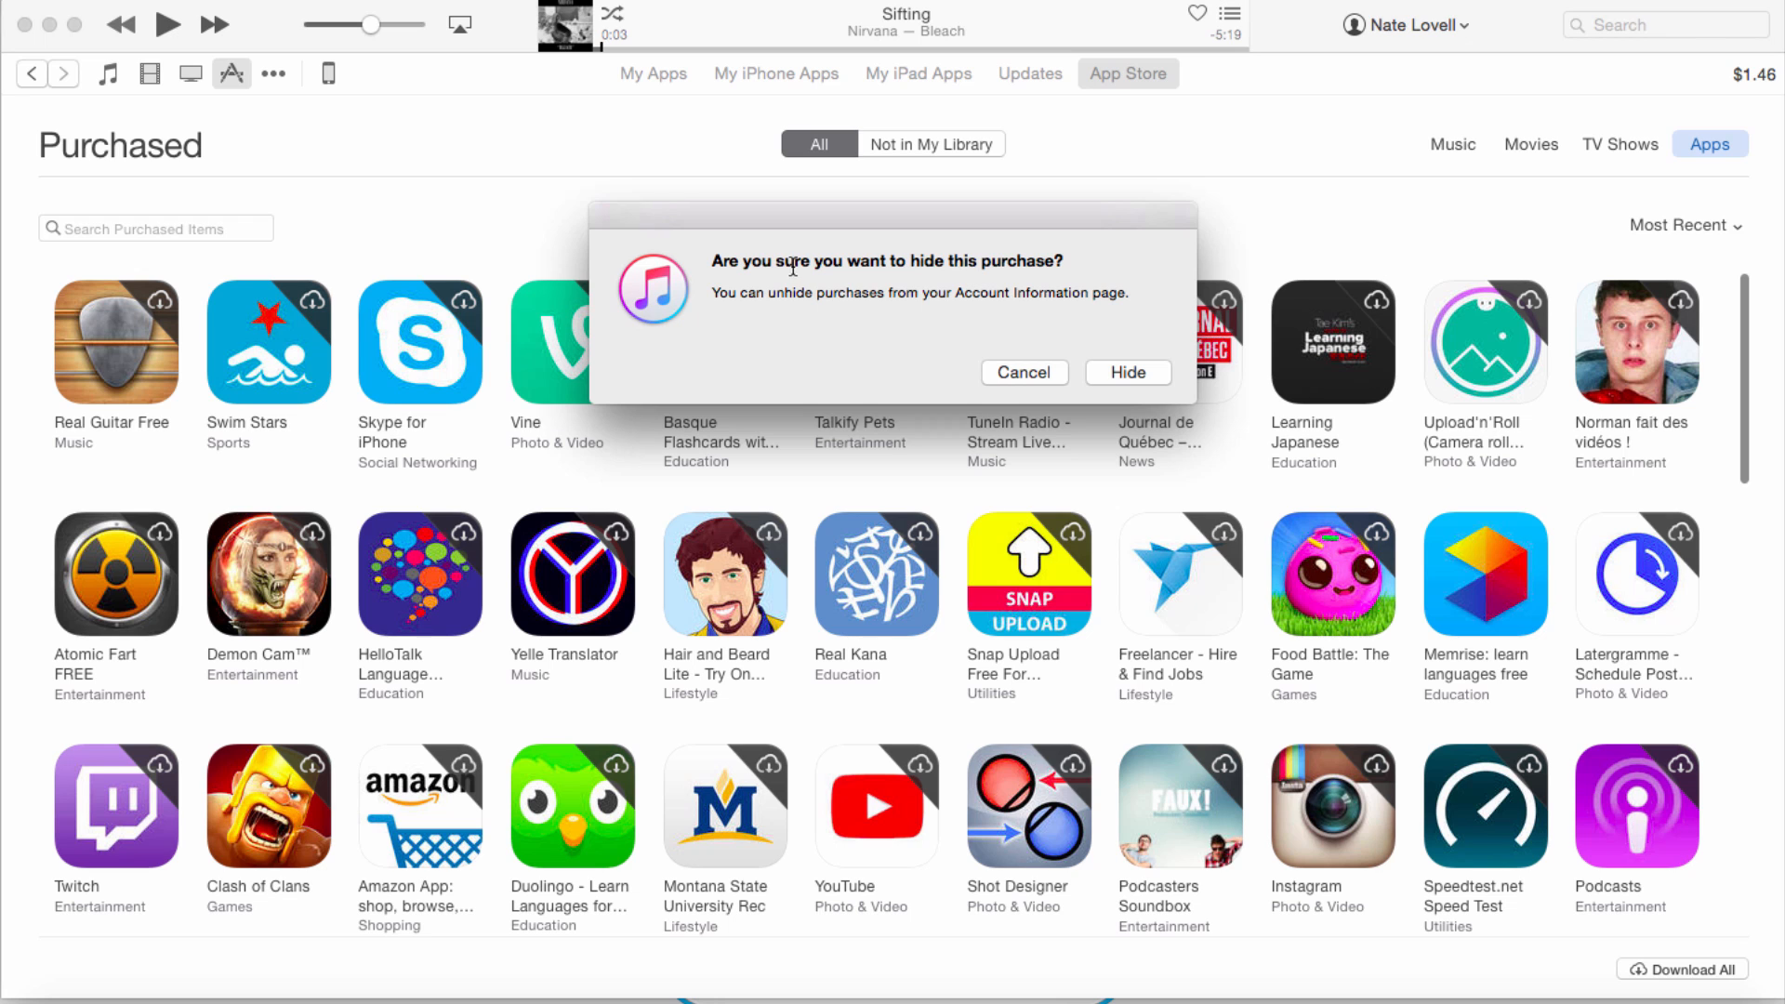
Confirm hiding the Memrise: learn languages free purchase
{"action": "left_click", "coordinate": [1126, 372]}
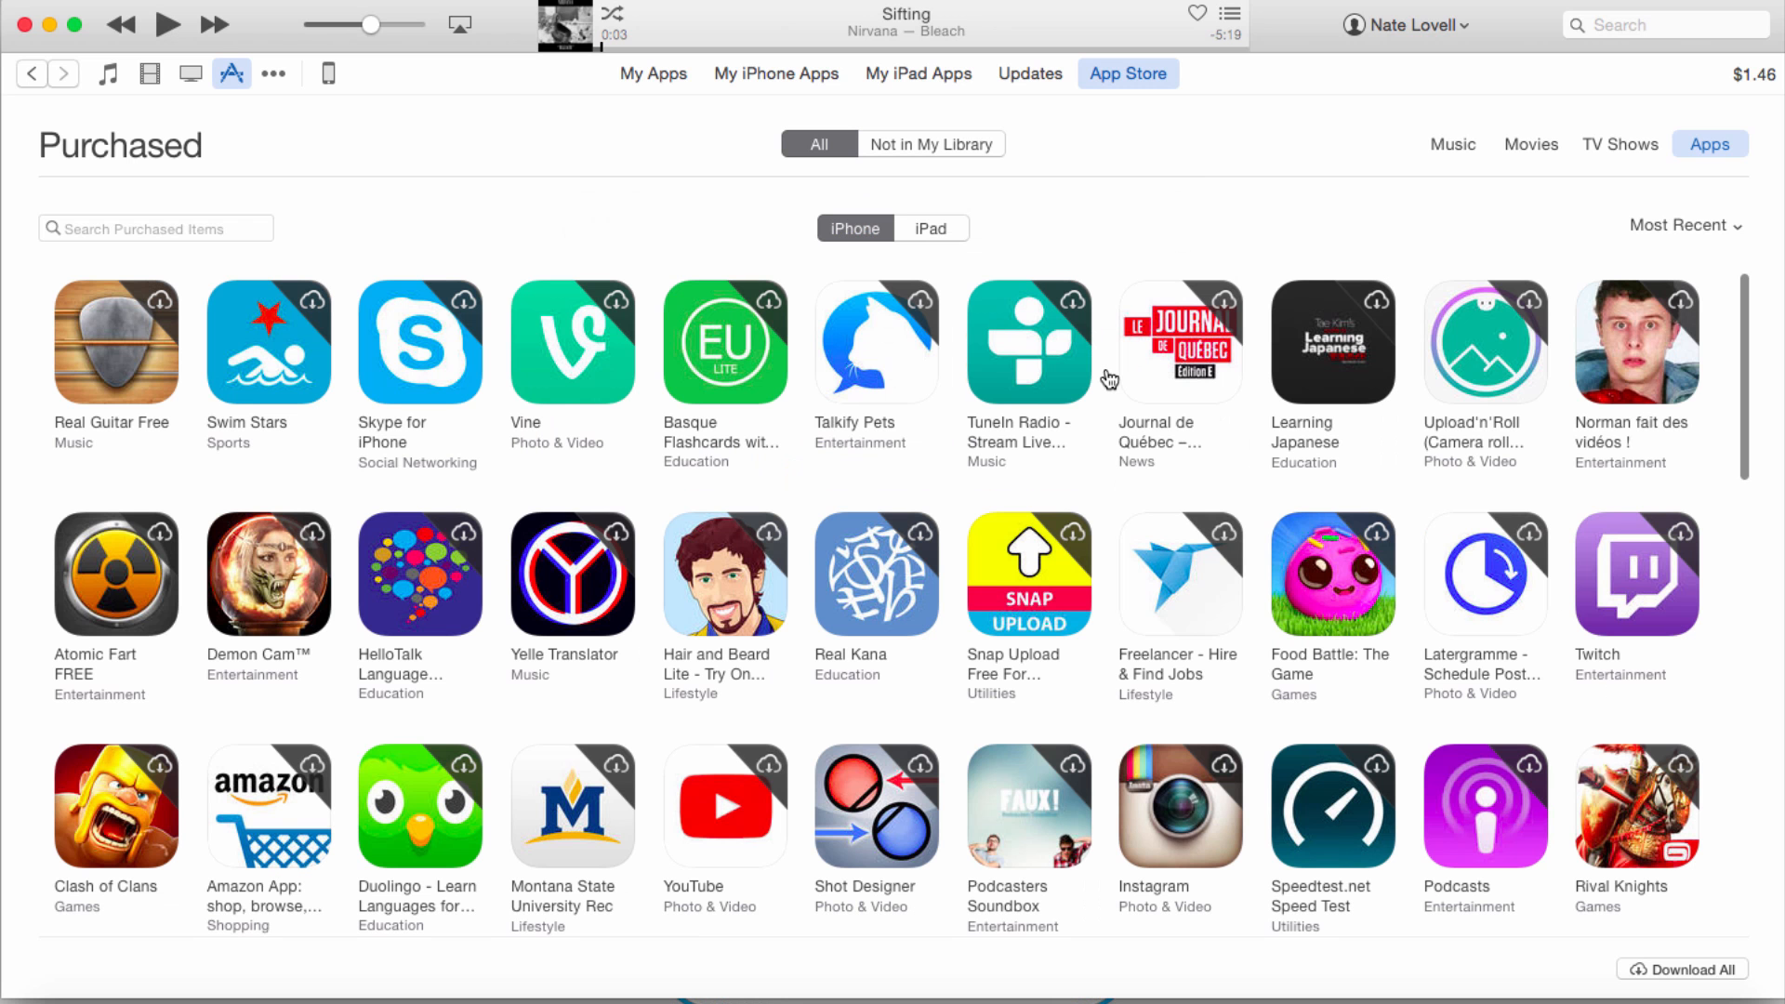